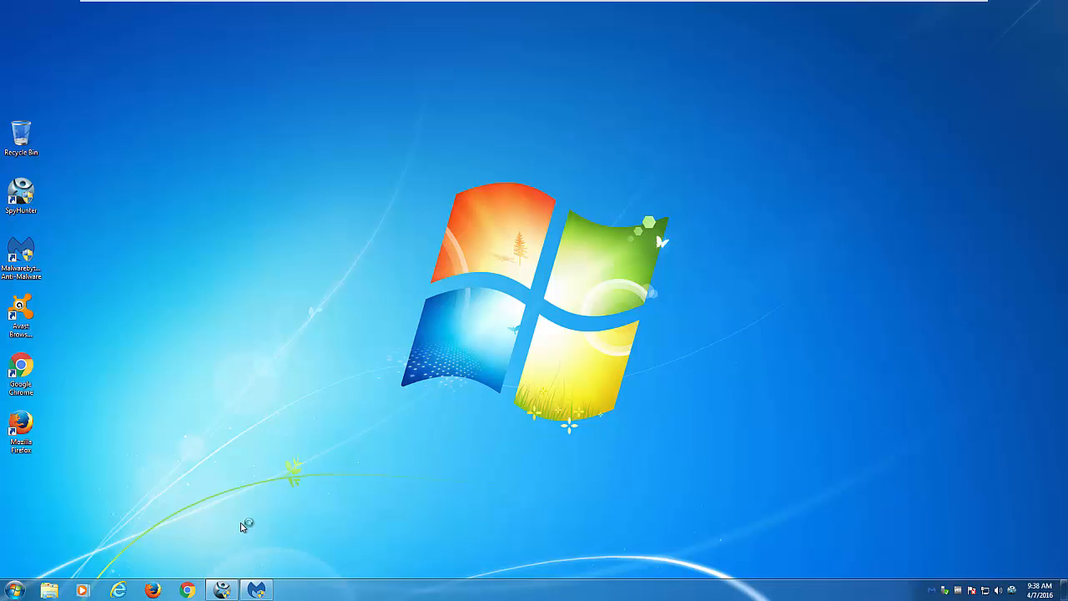
mouse_move(697, 487)
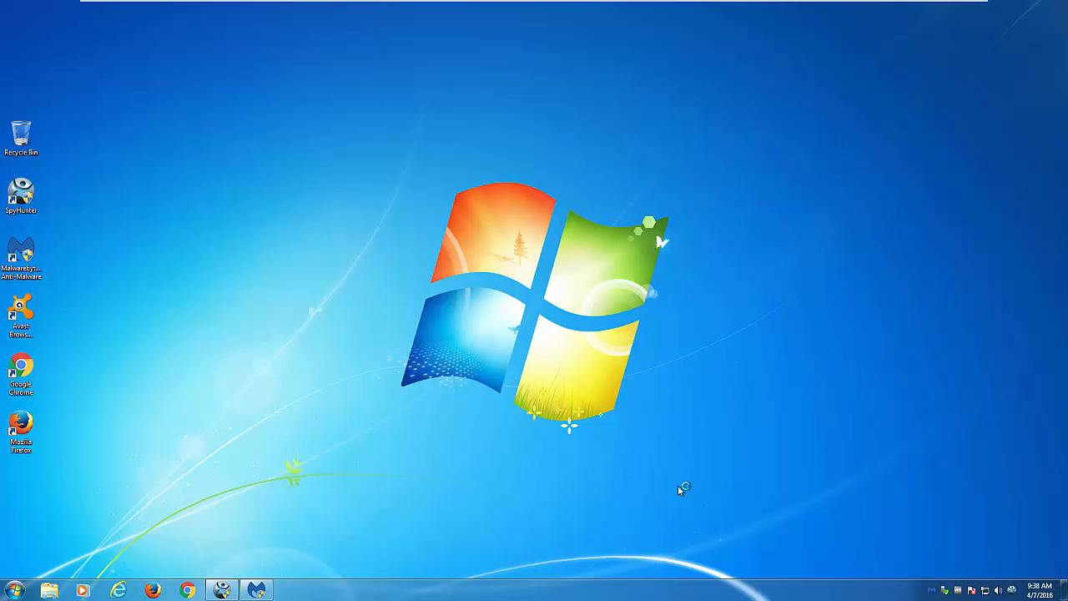
mouse_move(671, 493)
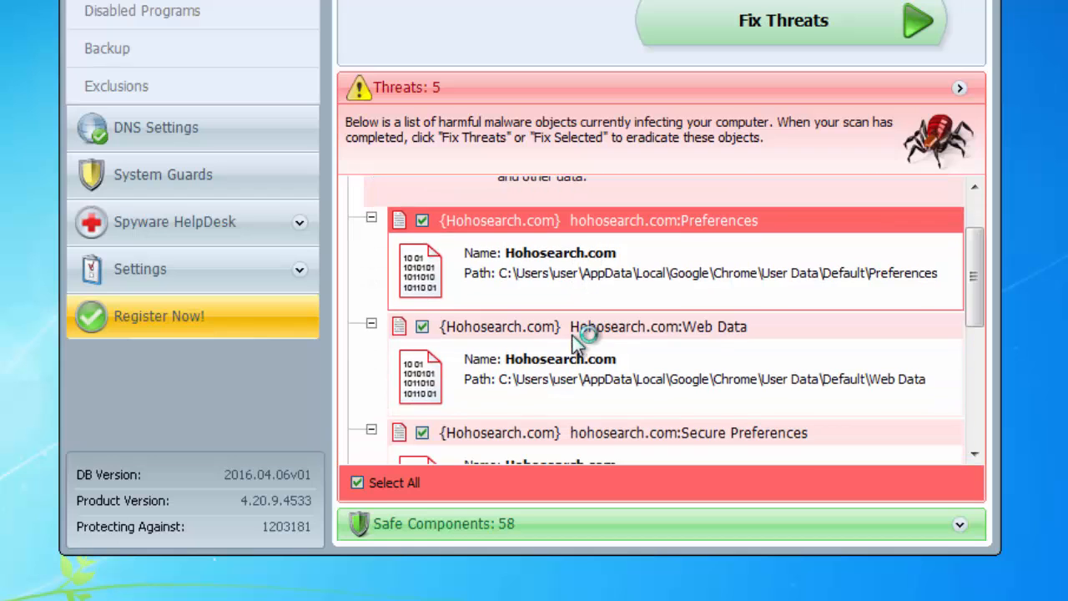
Set Google as the new search provider for Internet Explorer and run the free cleanup for Firefox
scroll(down, 3)
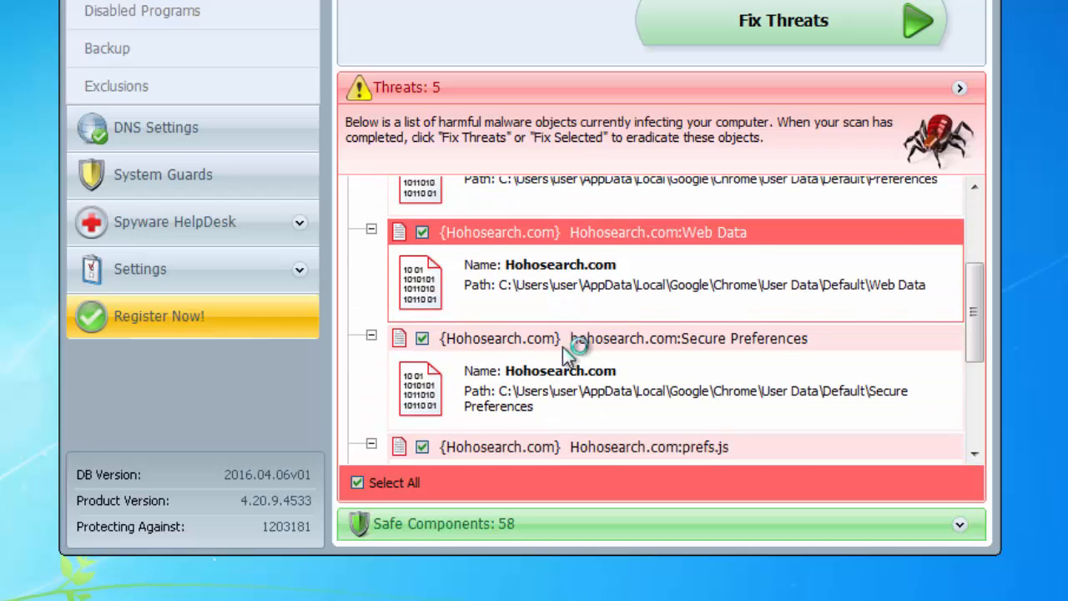
scroll(down, 3)
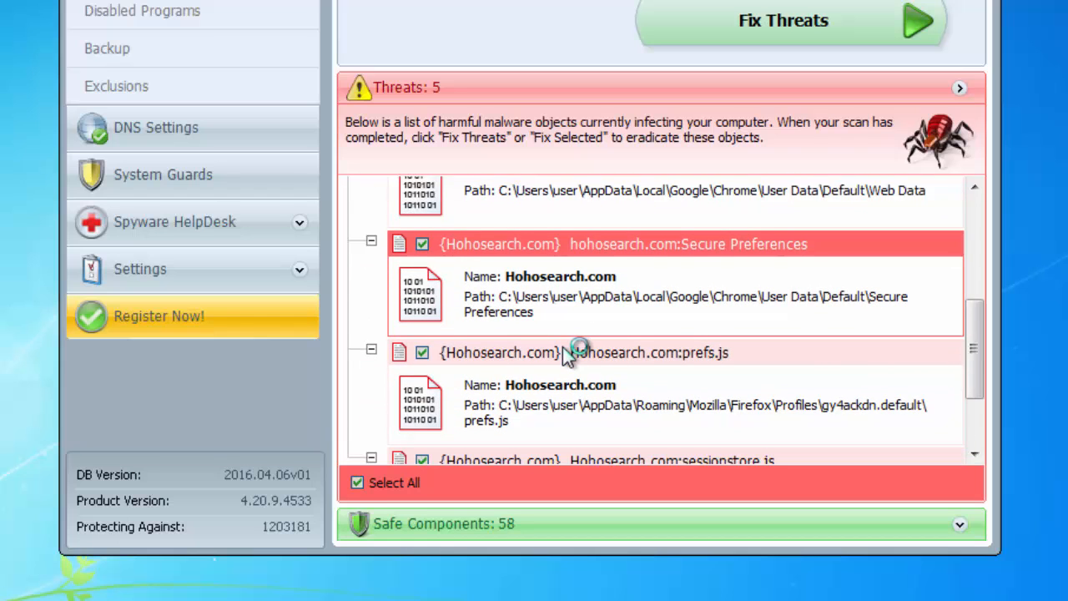
scroll(down, 3)
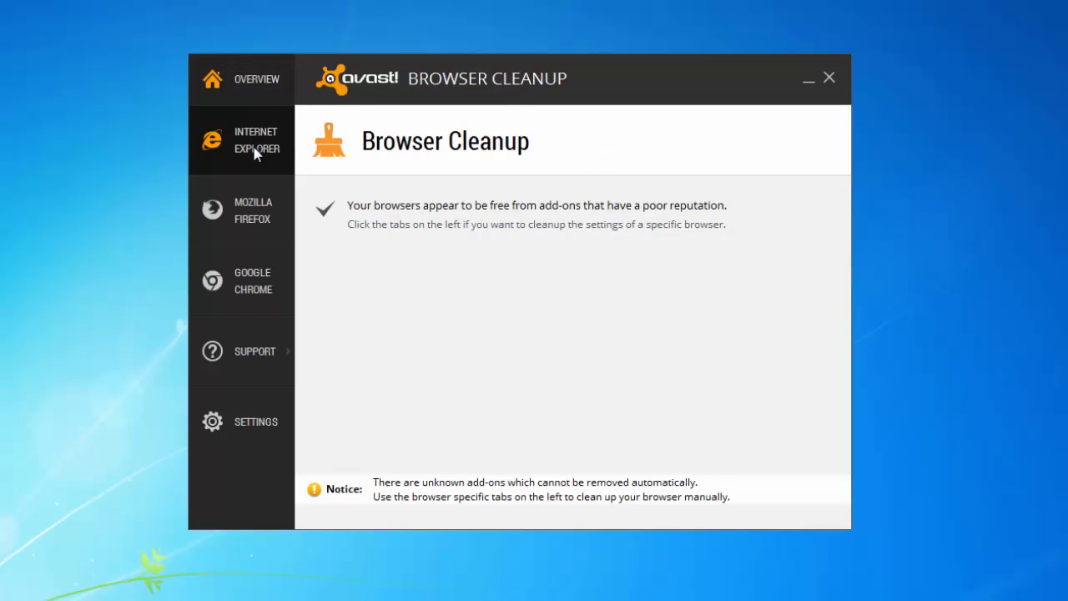
click(257, 140)
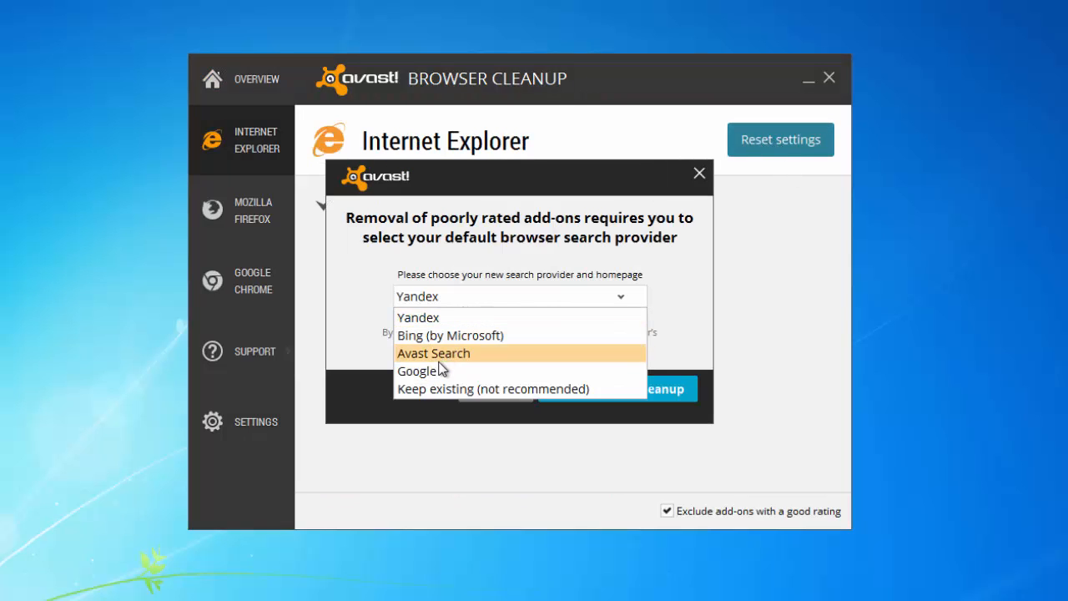
click(417, 371)
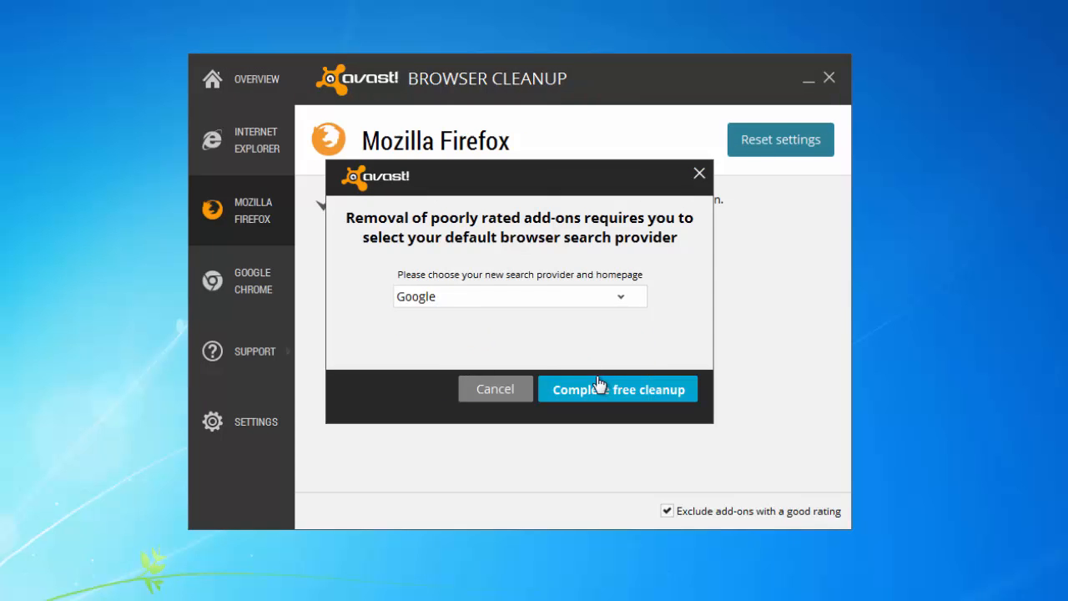
click(617, 388)
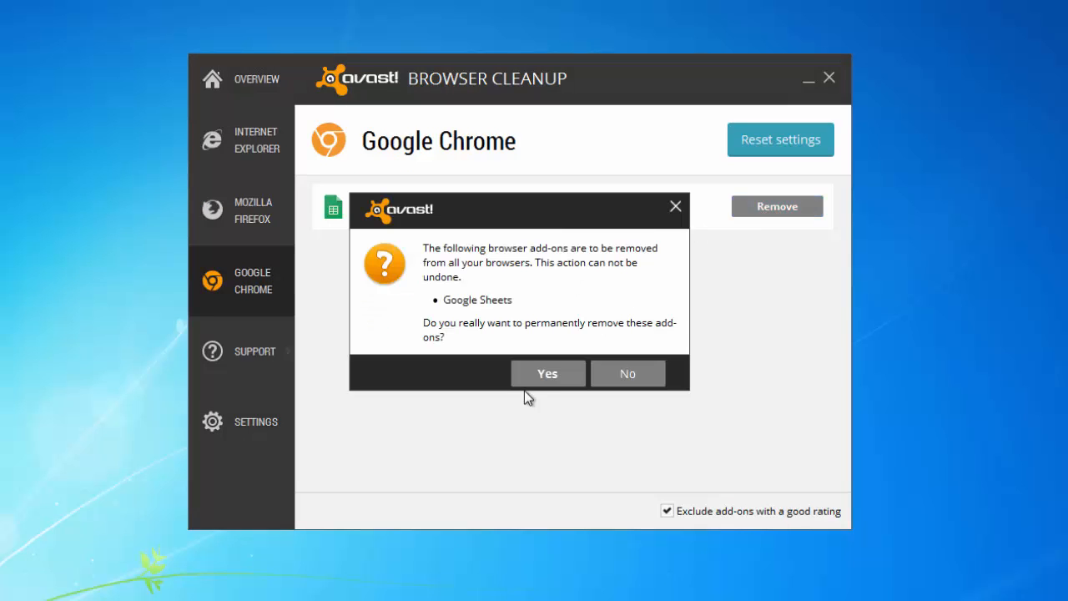
Remove Chrome's Google Sheets add-on, reset Chrome's settings and complete its free cleanup with Google
click(548, 374)
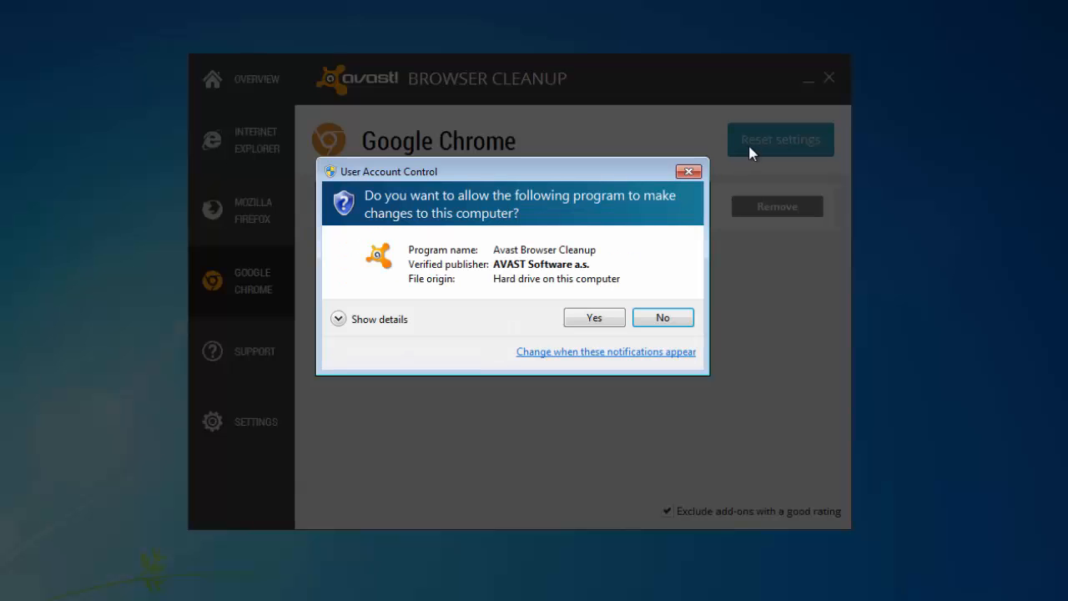
click(594, 317)
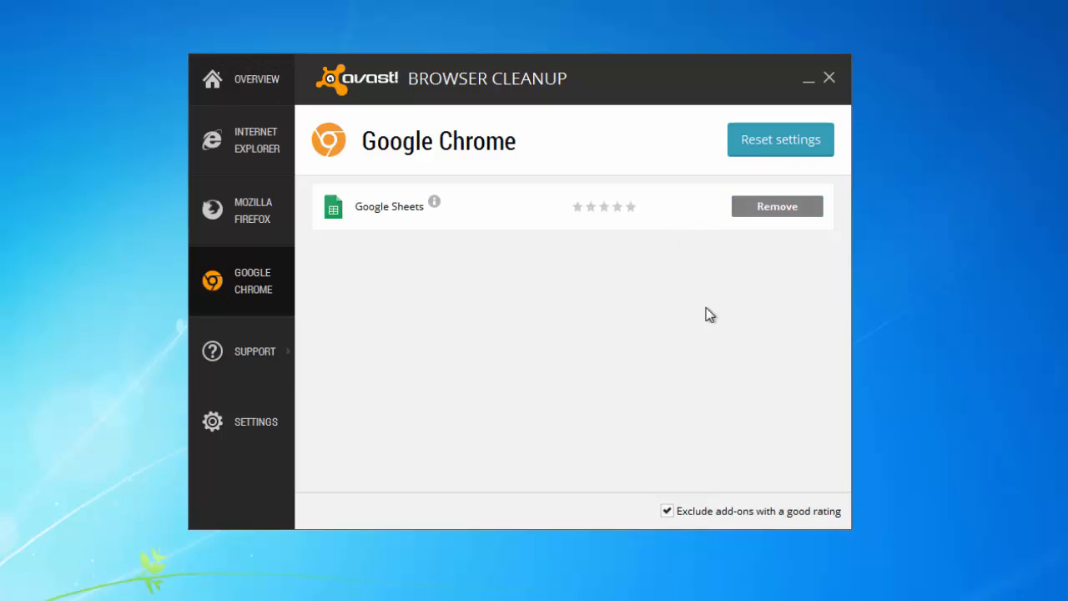
click(778, 207)
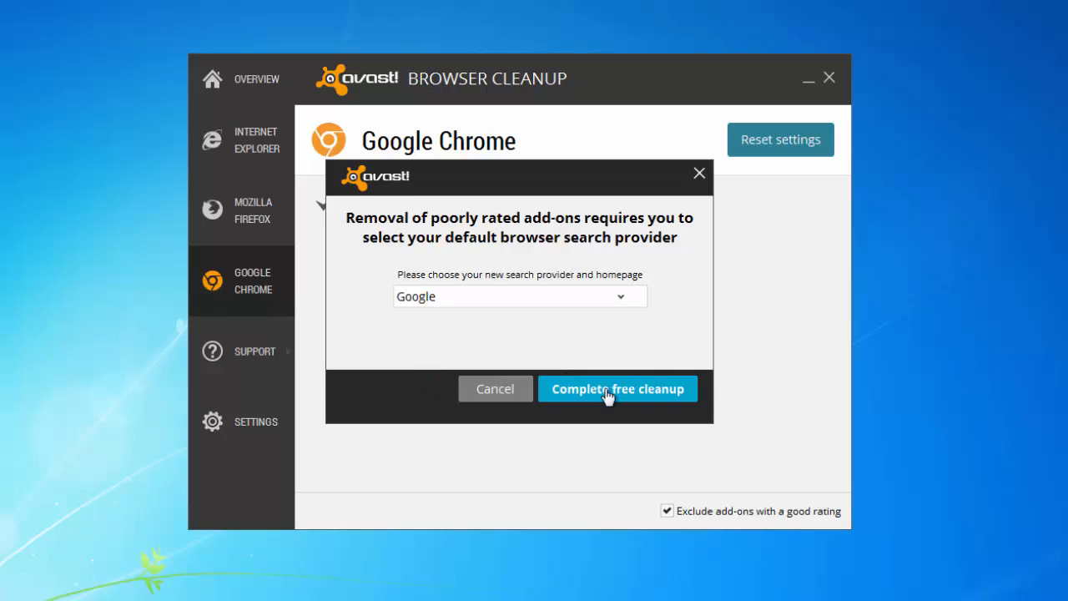
click(617, 387)
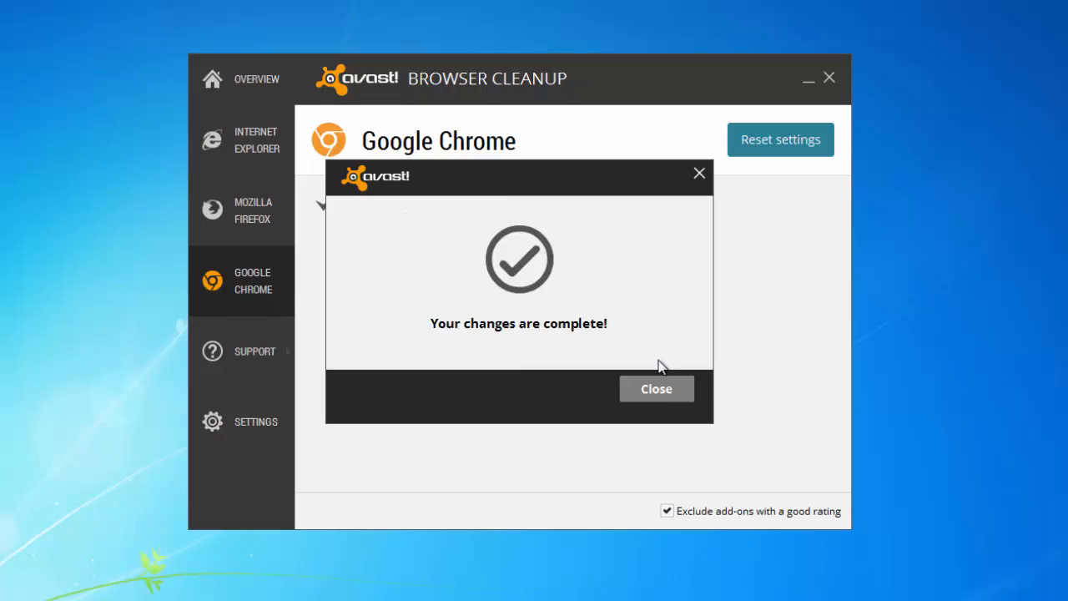
click(655, 387)
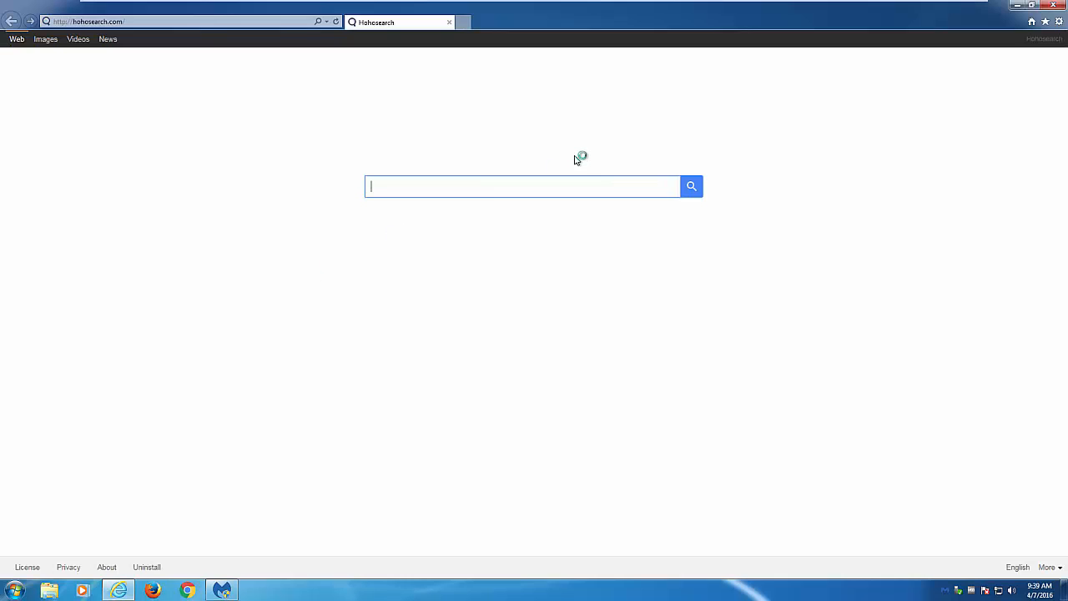
Set Internet Explorer's home page to the Microsoft default address via Internet Options and apply it
click(1054, 20)
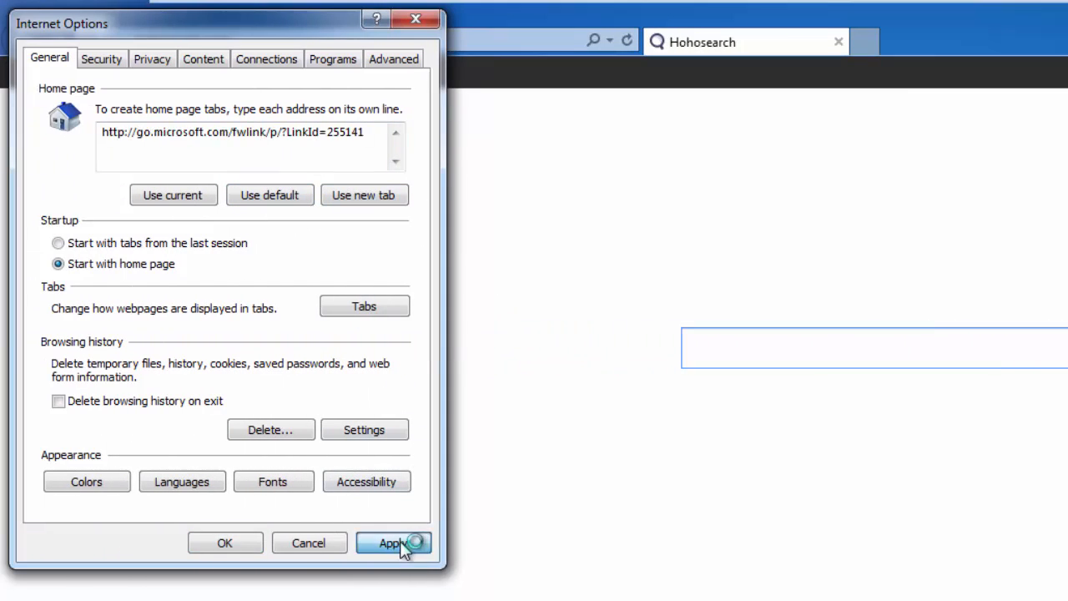
click(394, 542)
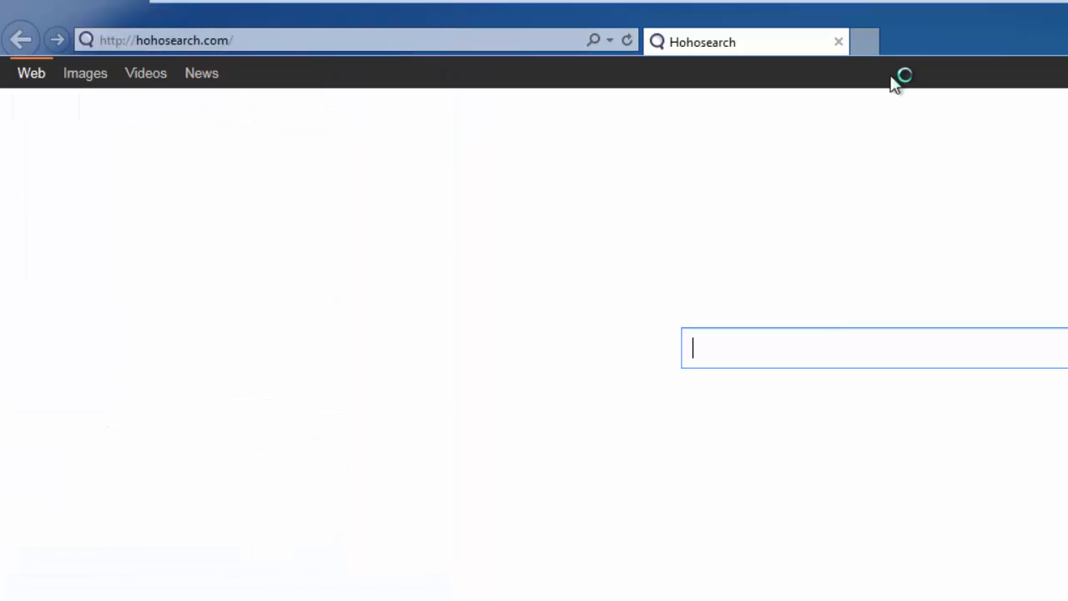